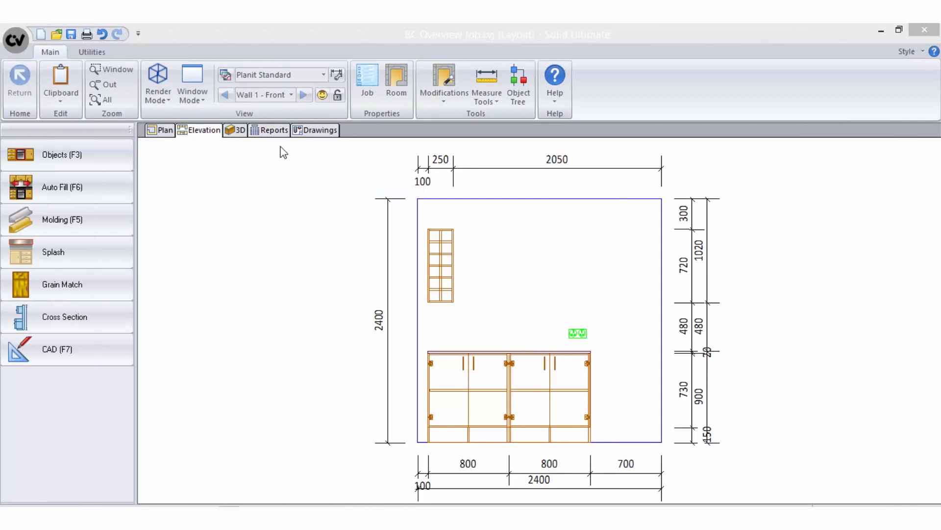
Step: Show the Bid Breakdown with Furnishing, Custom Cabinets and Additions totalling $200.00
click(274, 131)
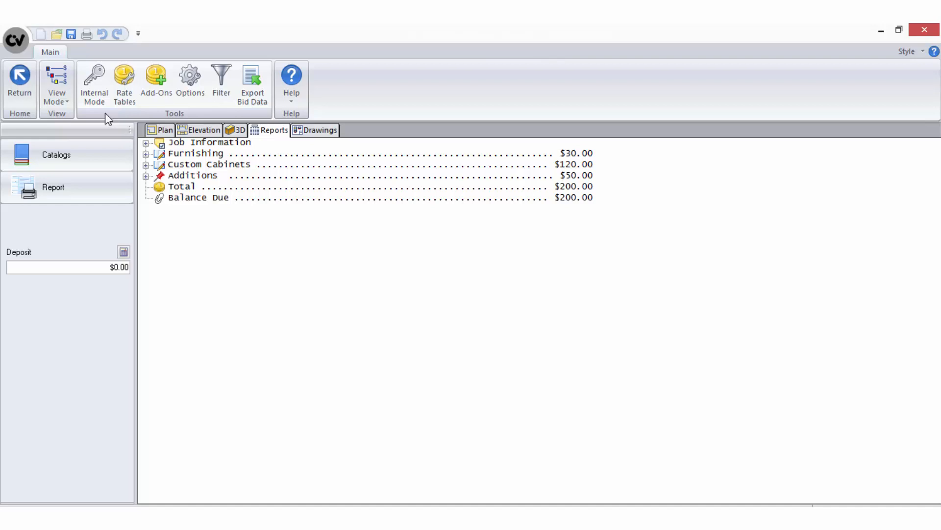
mouse_move(99, 118)
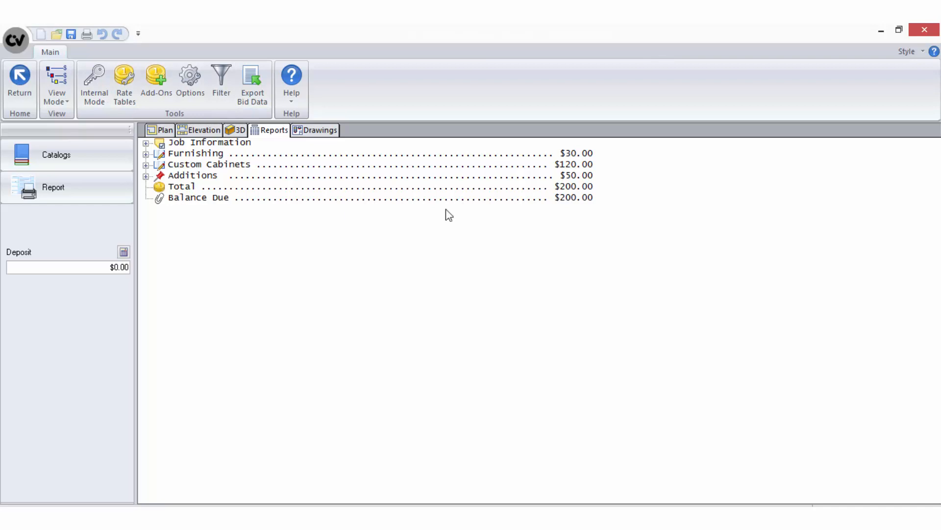
mouse_move(256, 221)
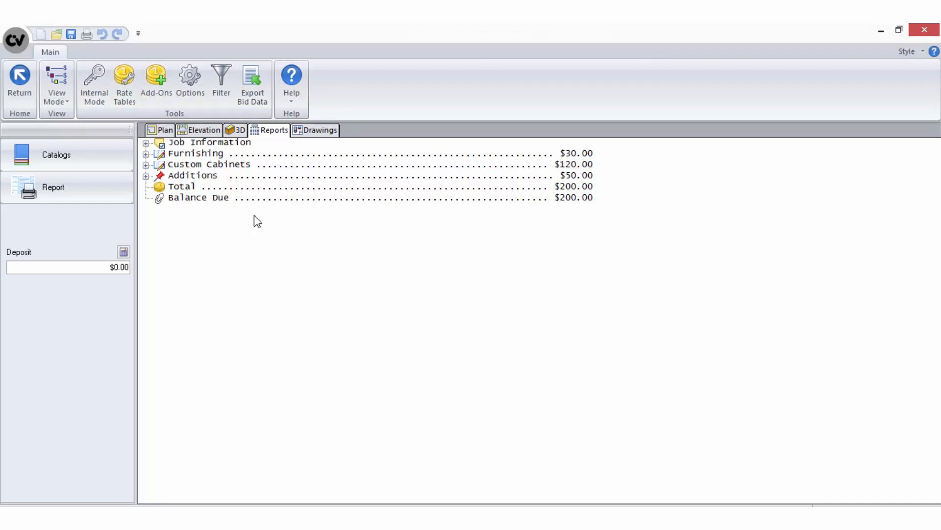
mouse_move(194, 222)
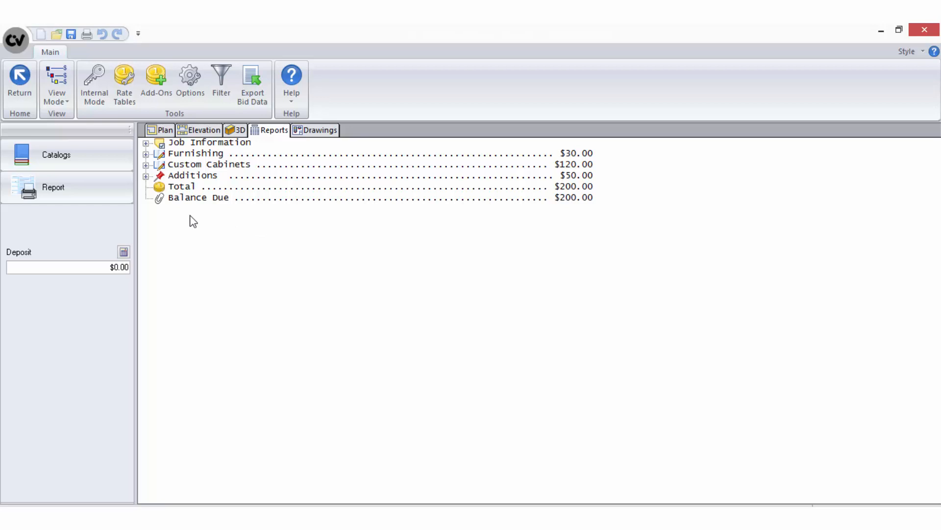
mouse_move(131, 114)
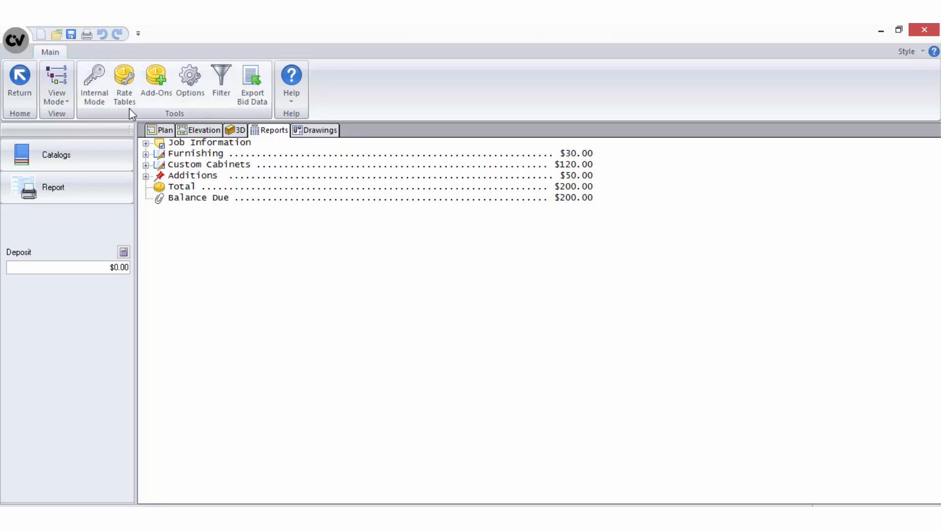
Step: Apply Benchtops Stone 20mm ($307.20) and Doors Standard Lamiwood ($454.31) rate tables
click(124, 81)
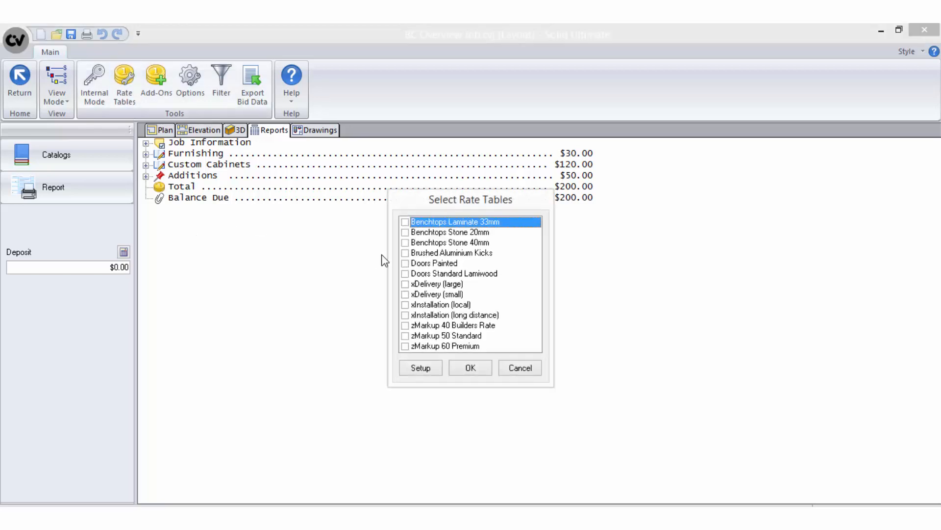
click(421, 368)
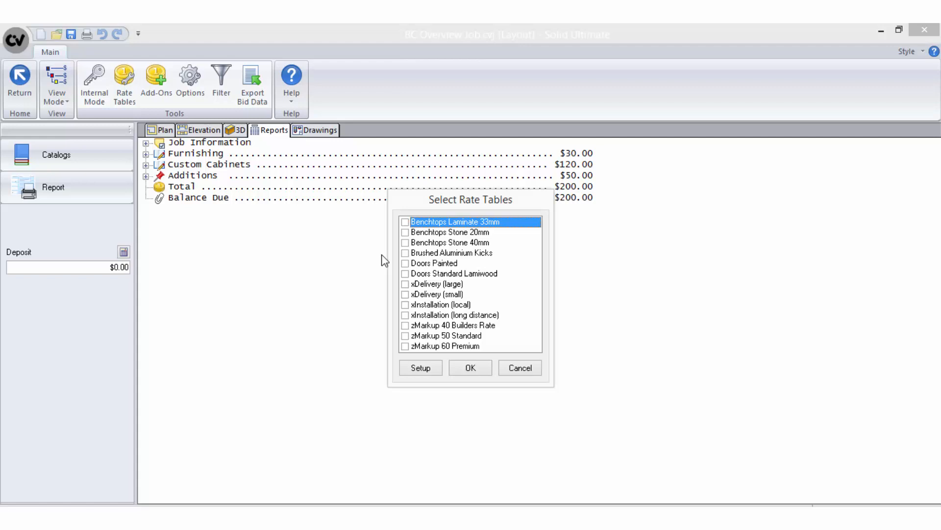
click(421, 368)
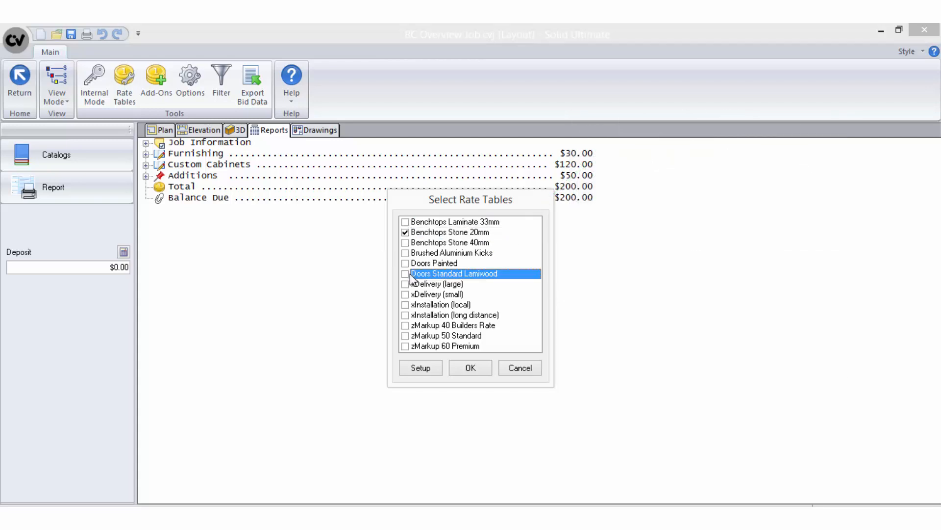
click(406, 274)
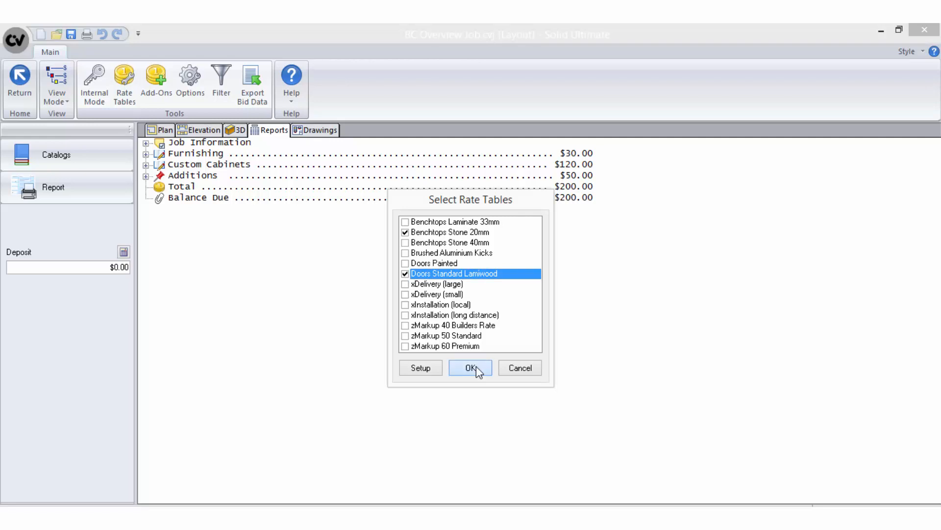
click(470, 368)
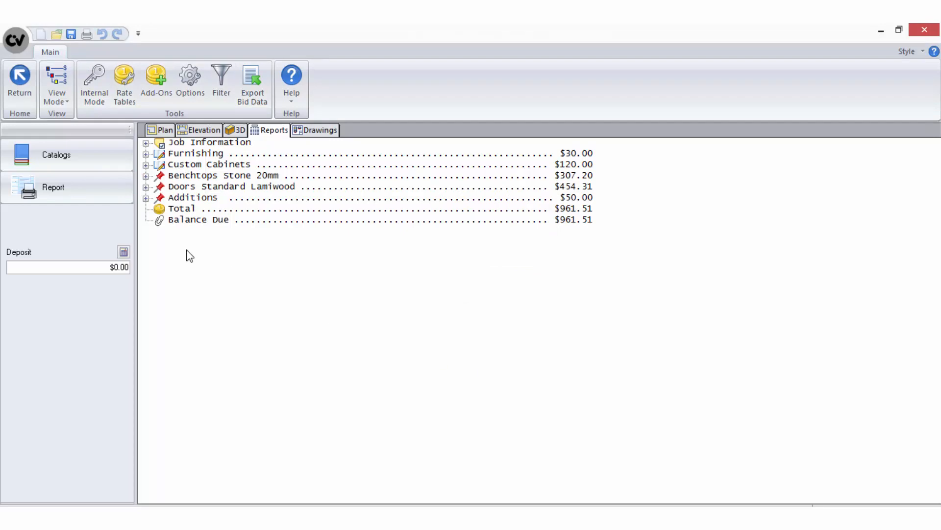
Step: Switch View Mode to Cabinet Prices, then Accessory Prices showing Socket - 2 at $30.00
click(56, 84)
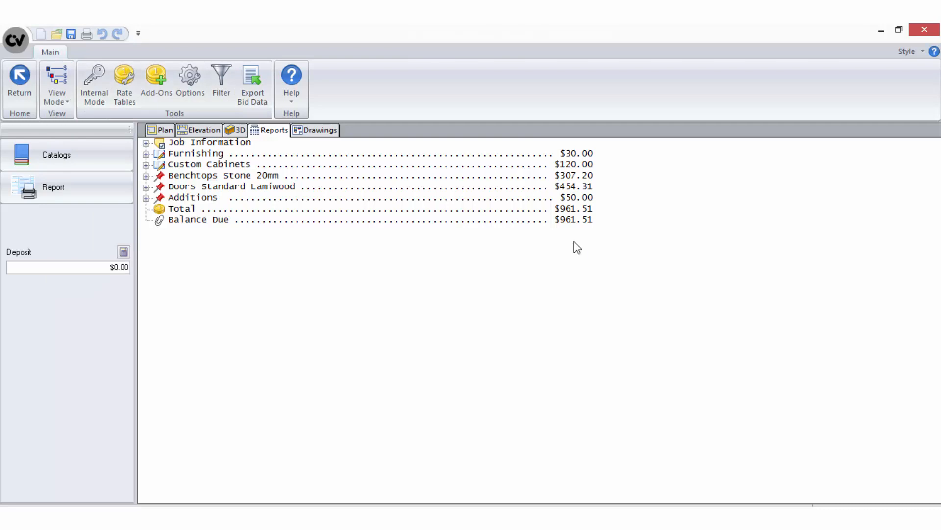
mouse_move(356, 209)
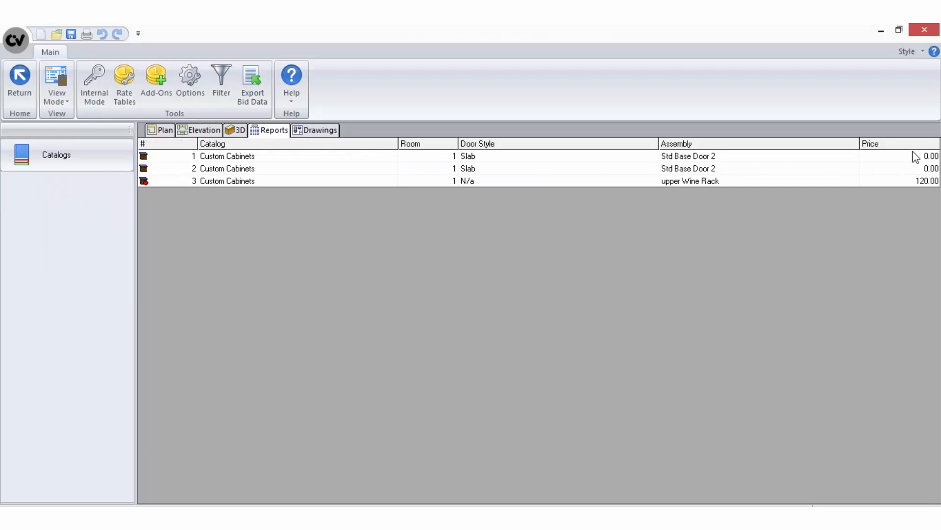
mouse_move(704, 188)
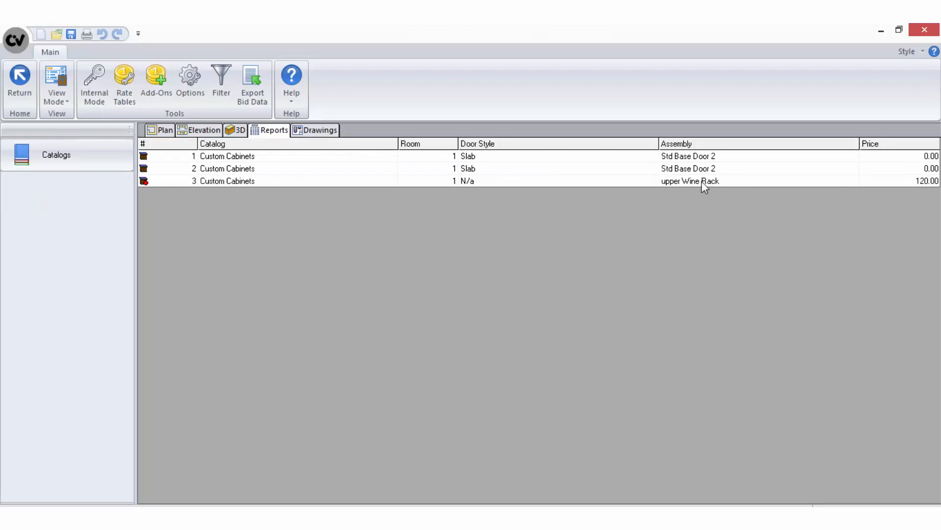
click(56, 84)
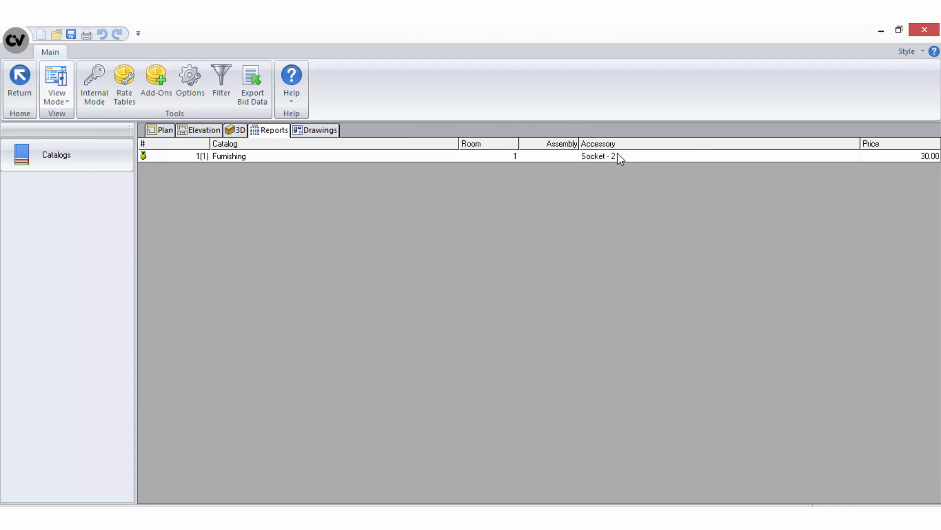
mouse_move(602, 166)
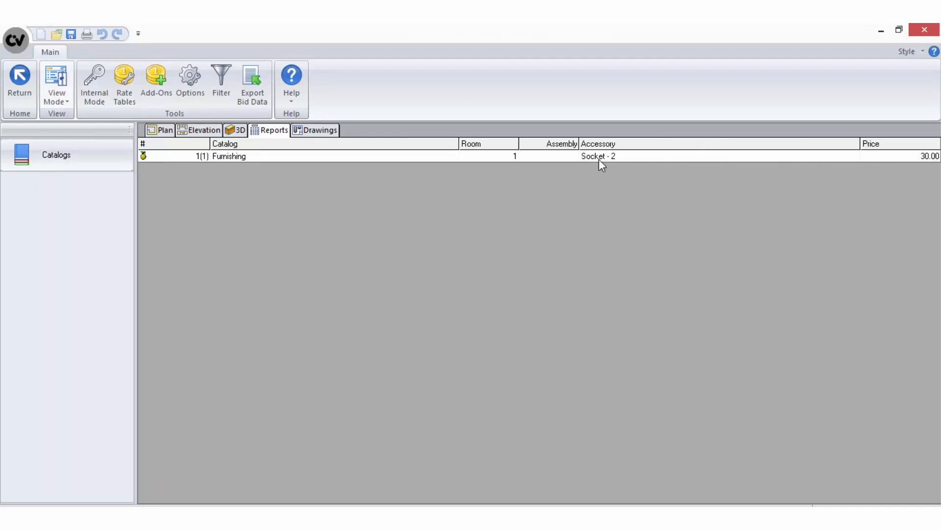
Step: View Vendors, then the Labor view totalling 5 hours 35 minutes
click(56, 84)
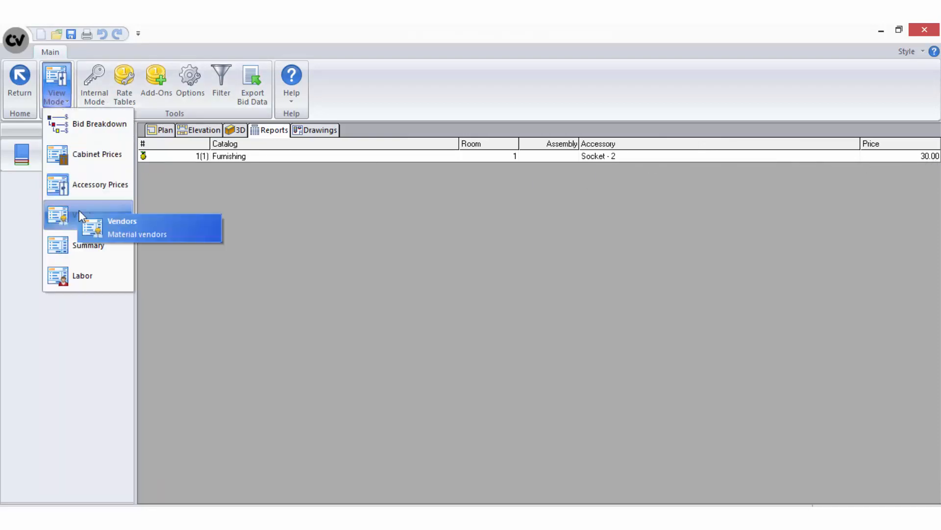
click(137, 233)
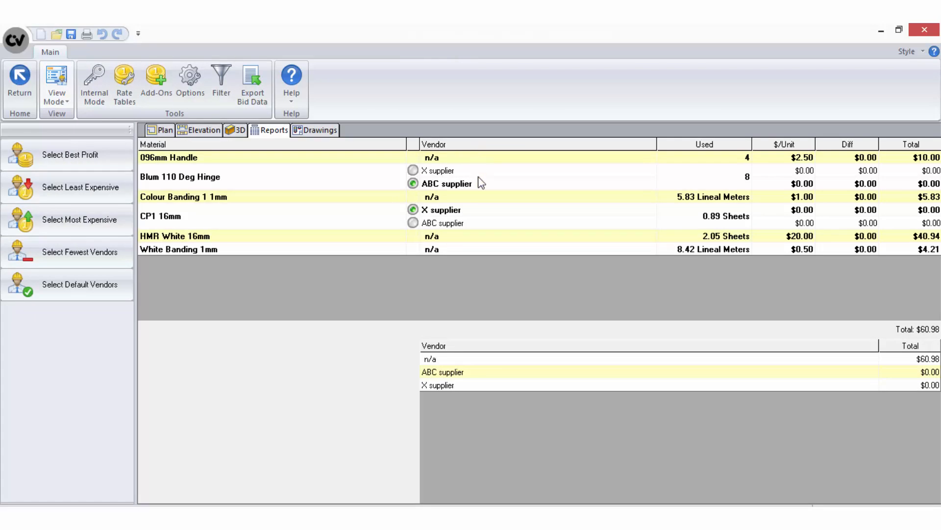
mouse_move(333, 252)
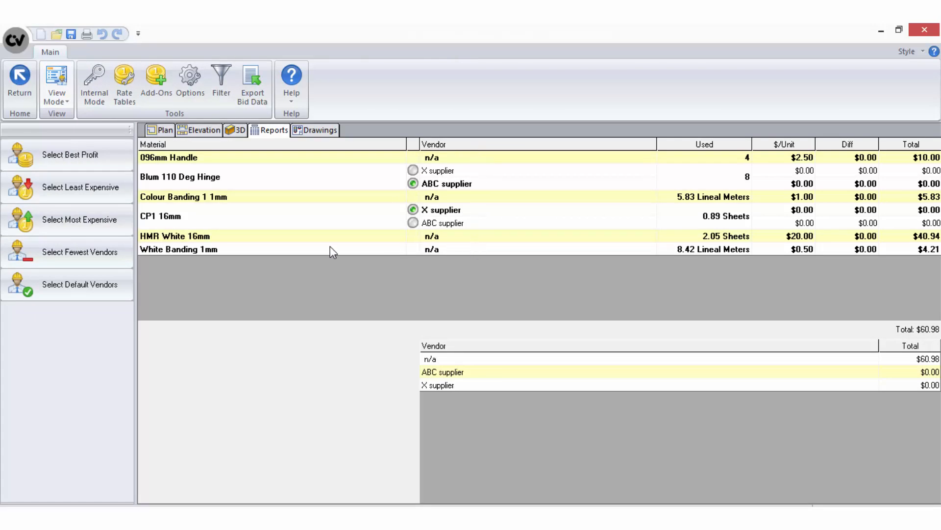
click(55, 83)
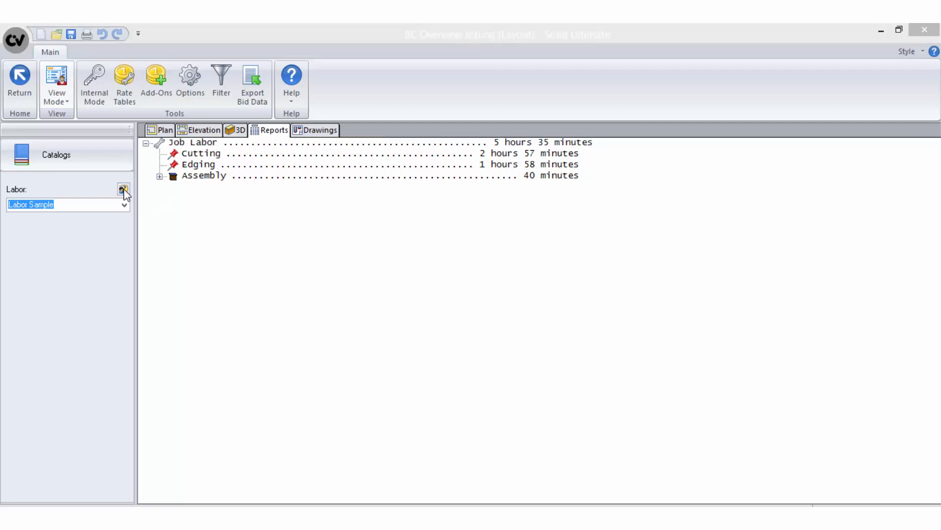
Step: Review the labour scheme's per-part cutting and edging rates, then close the editor
click(124, 190)
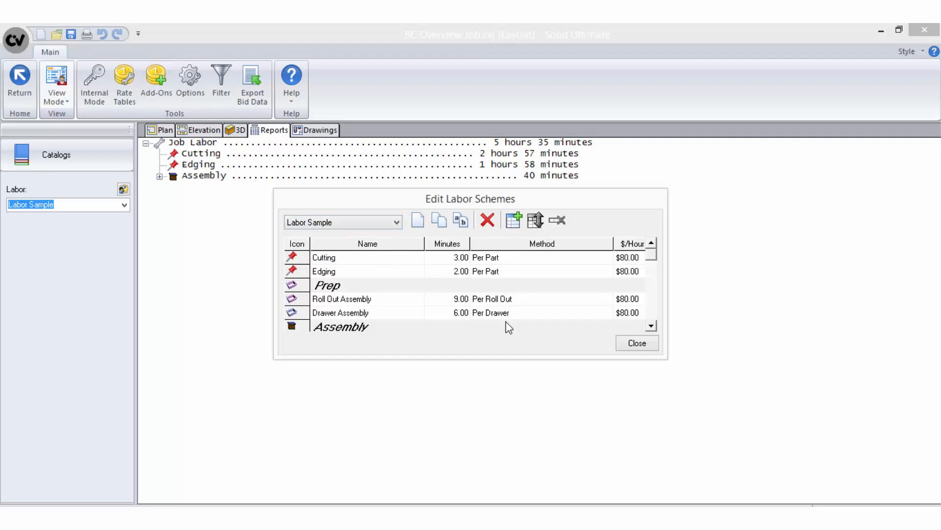
mouse_move(458, 331)
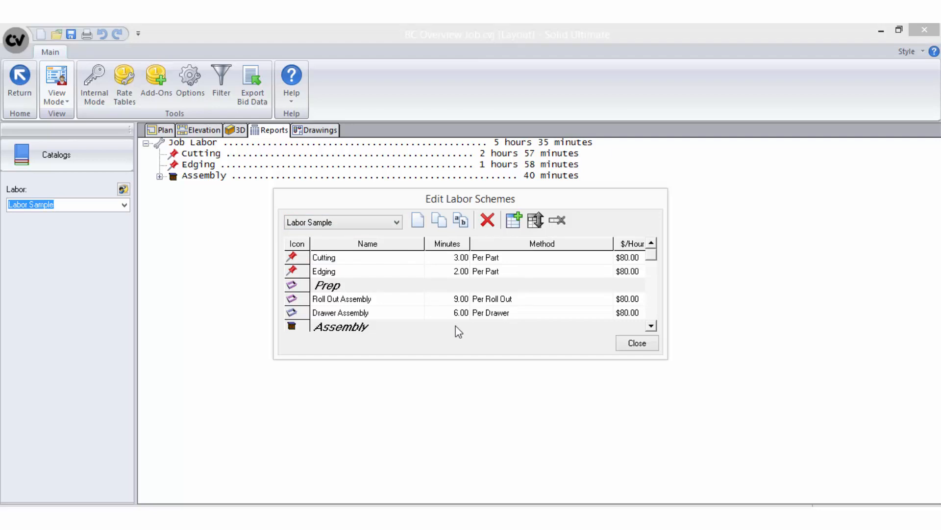
mouse_move(465, 249)
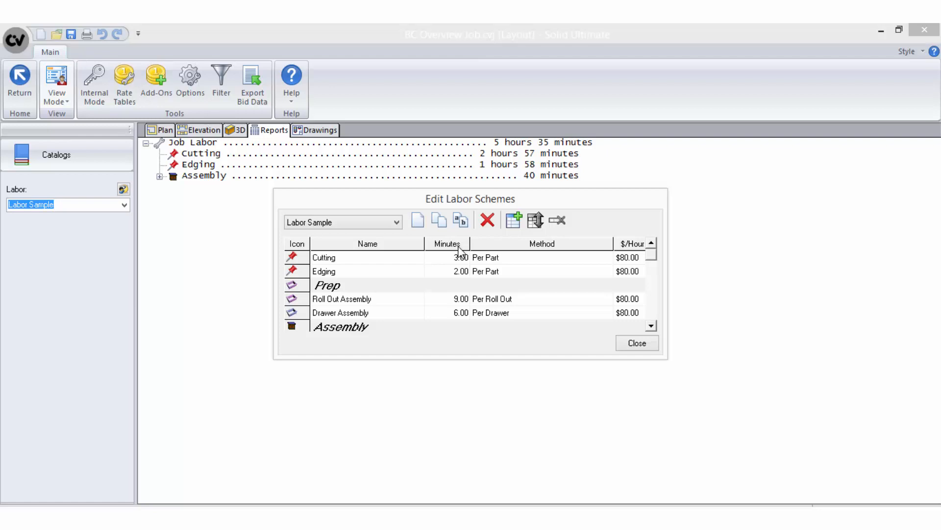
mouse_move(638, 253)
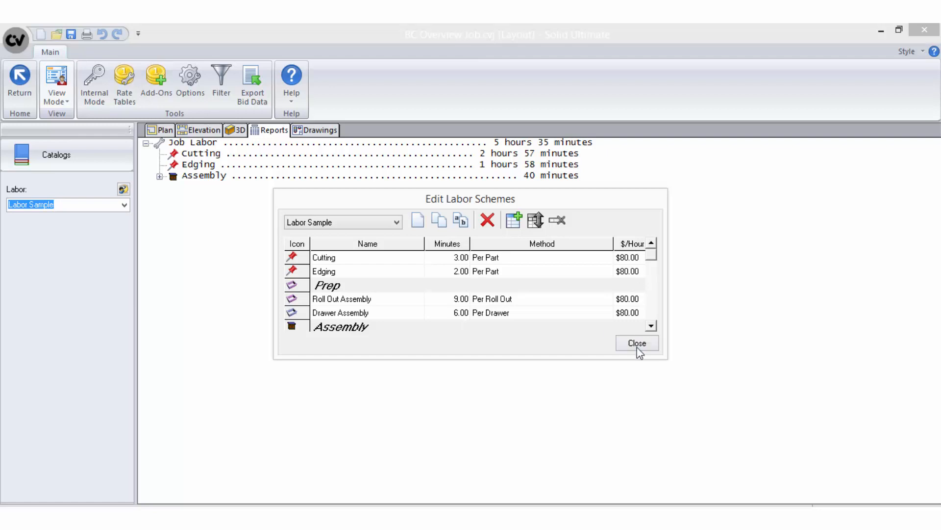
click(637, 342)
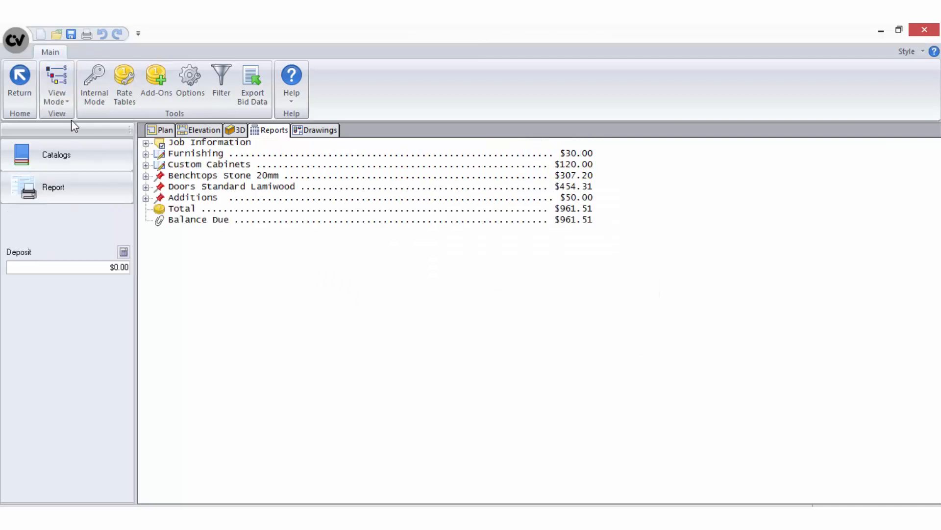
Step: Inspect the Doors Standard Lamiwood rate table setup and close it
click(124, 82)
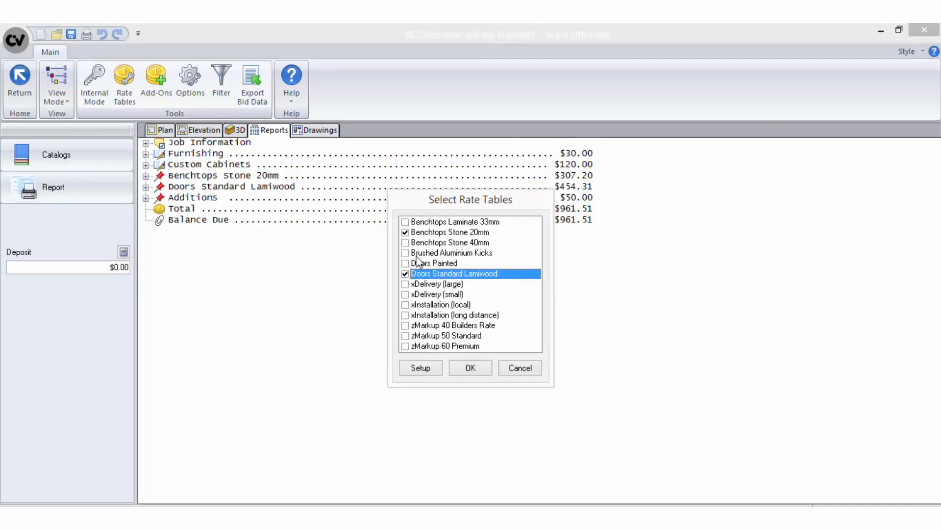
click(420, 367)
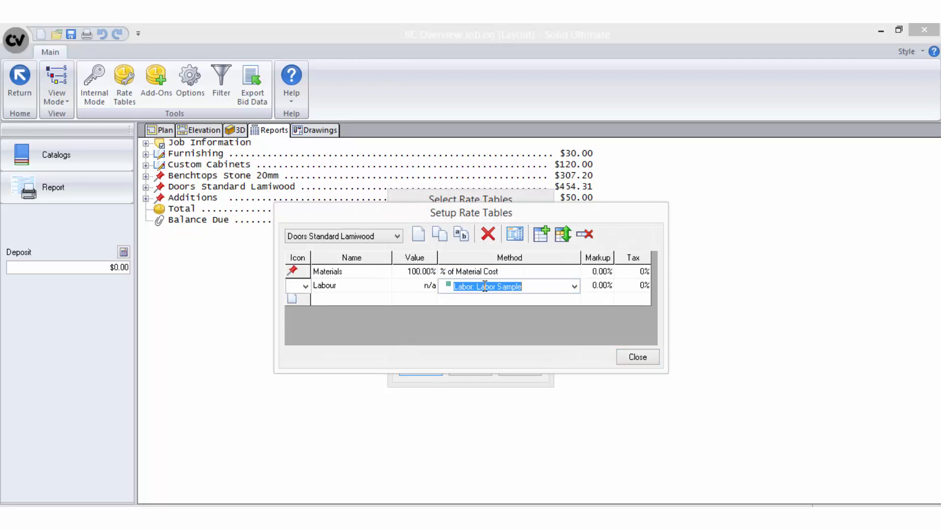
click(637, 356)
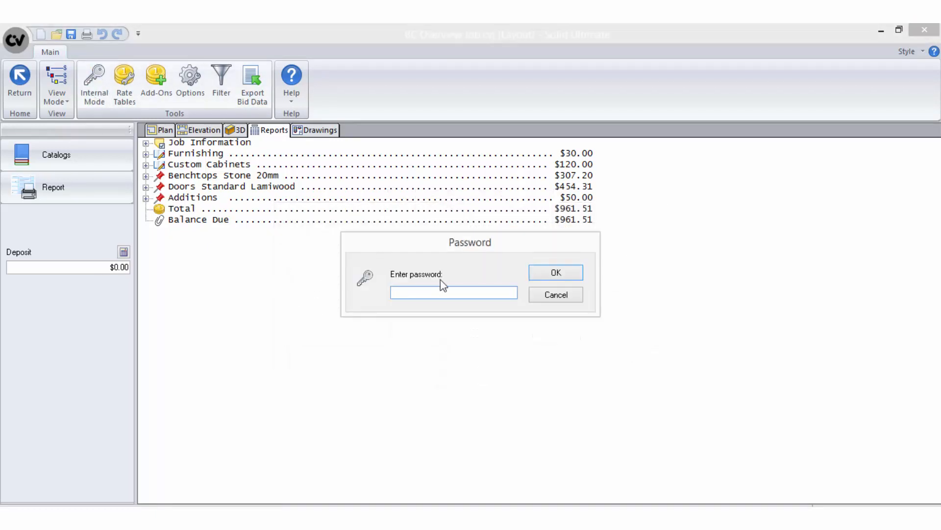
Step: Enter the internal mode password and expand the material cost lines to quantities and rates
text(***)
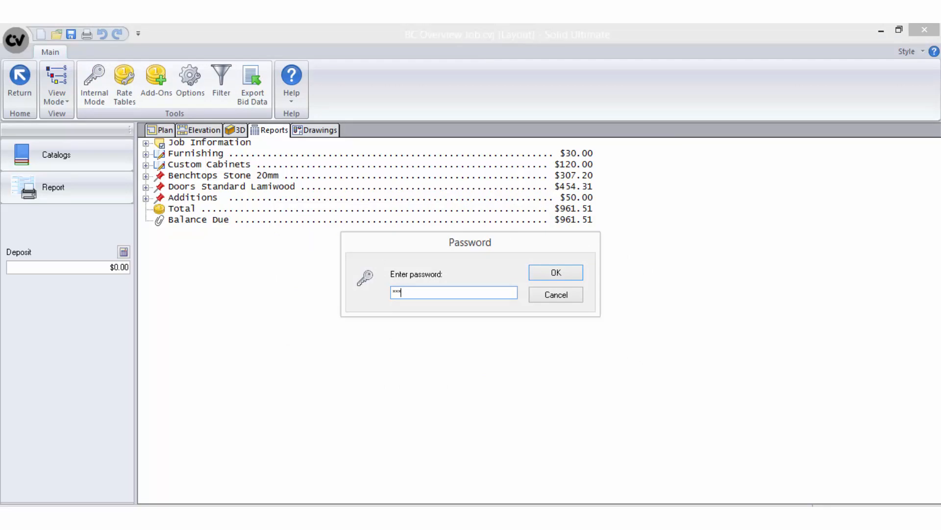
click(555, 272)
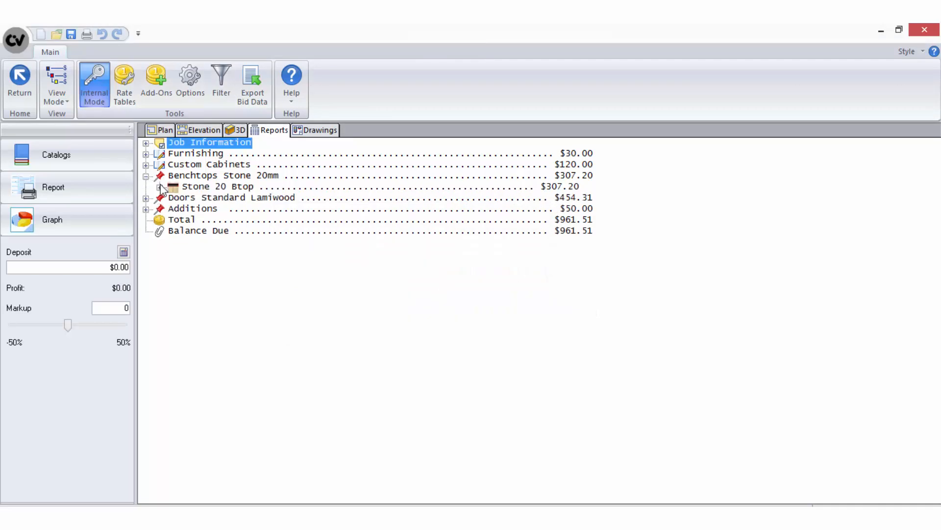
click(157, 186)
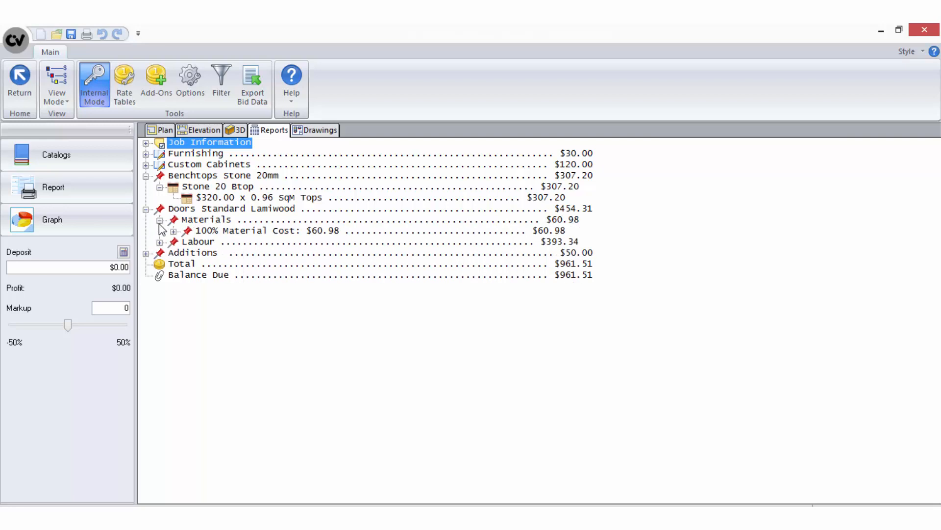
click(174, 231)
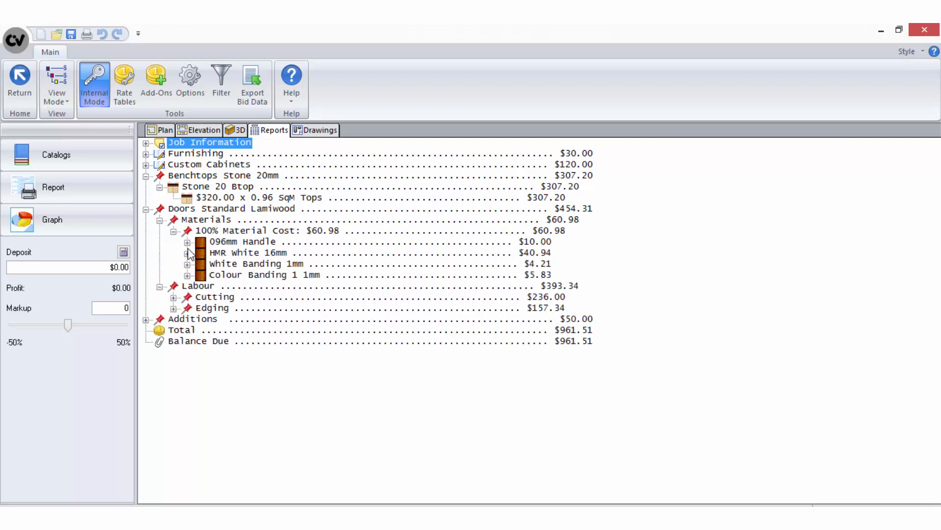
click(187, 242)
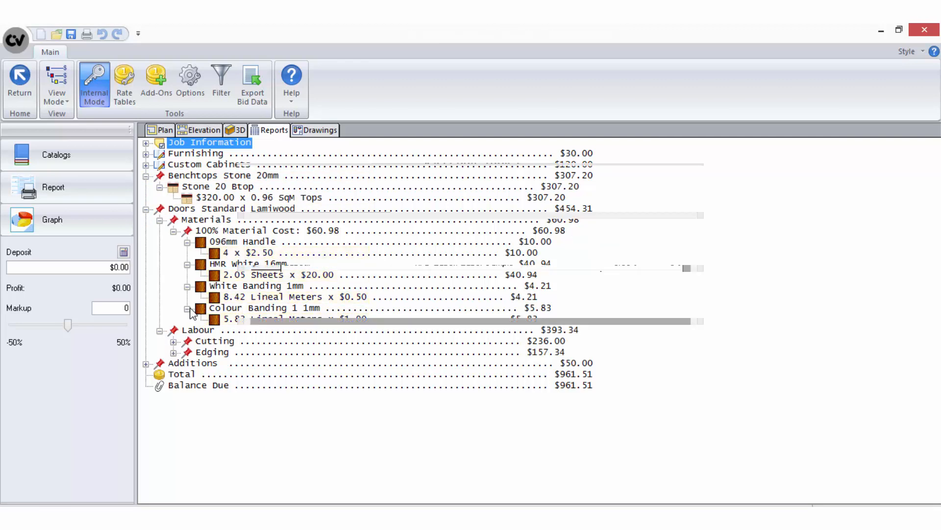
Step: Review rate table pricing methods and the $50.00 Design Fee in Setup, then close
click(591, 246)
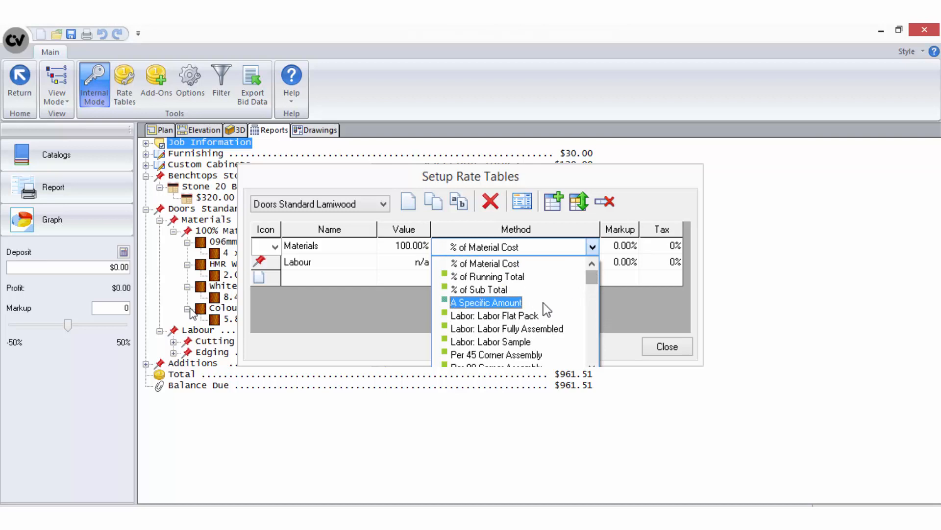
mouse_move(494, 316)
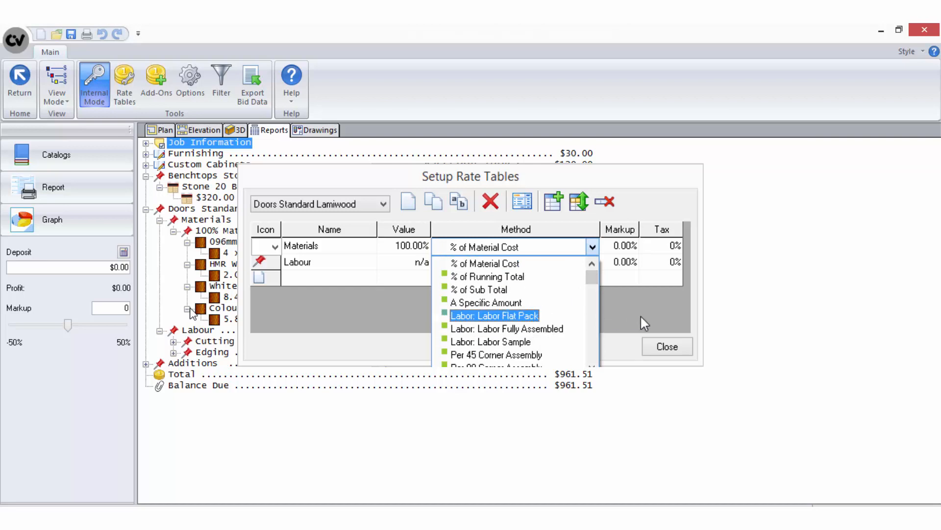
click(666, 347)
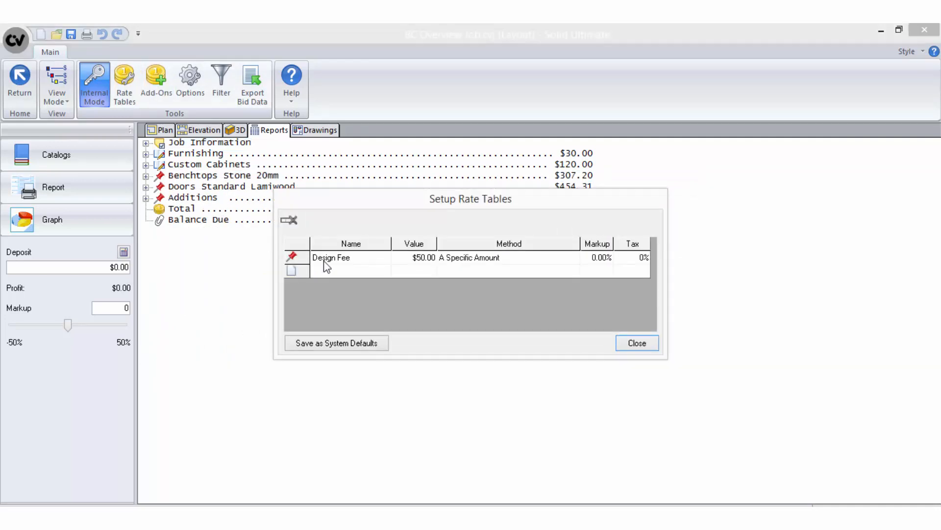
click(573, 258)
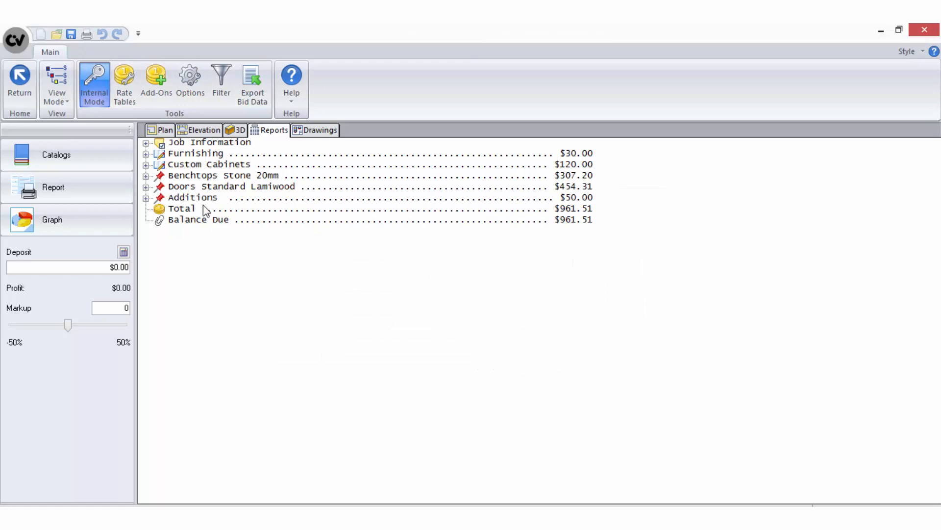
Step: Review report and bid setup options, then filter out Furnishing for a $931.51 total
click(191, 81)
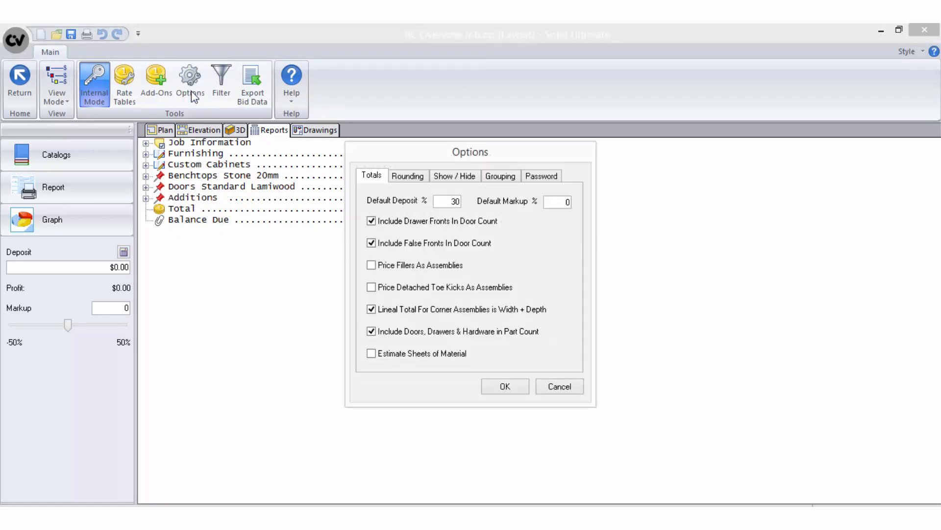
click(454, 176)
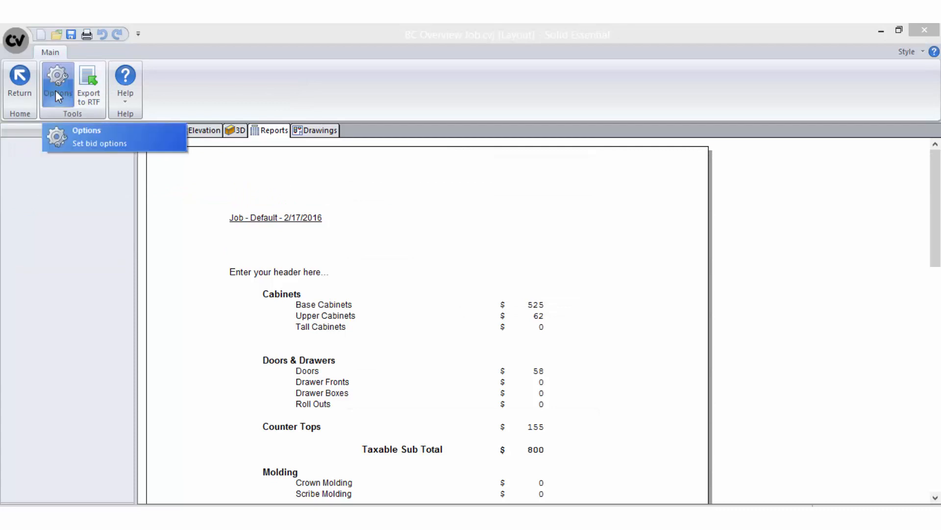
click(100, 143)
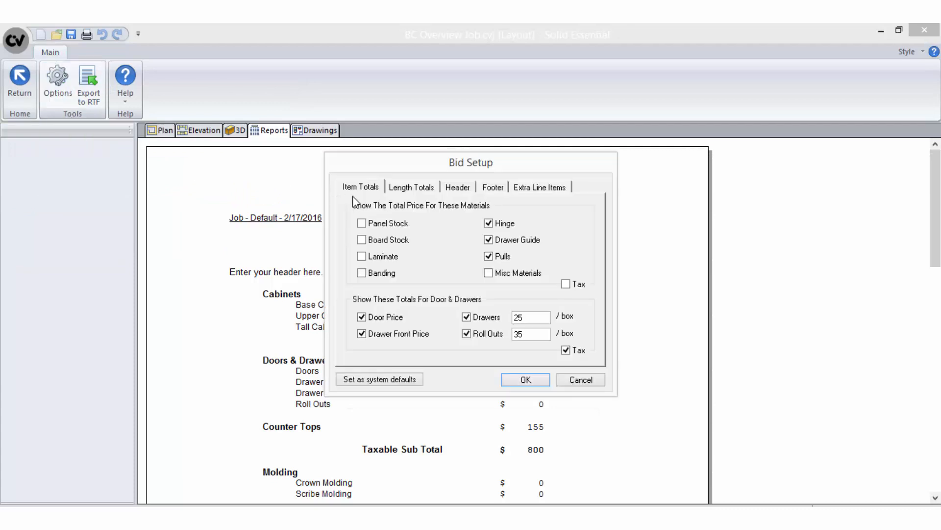
click(412, 186)
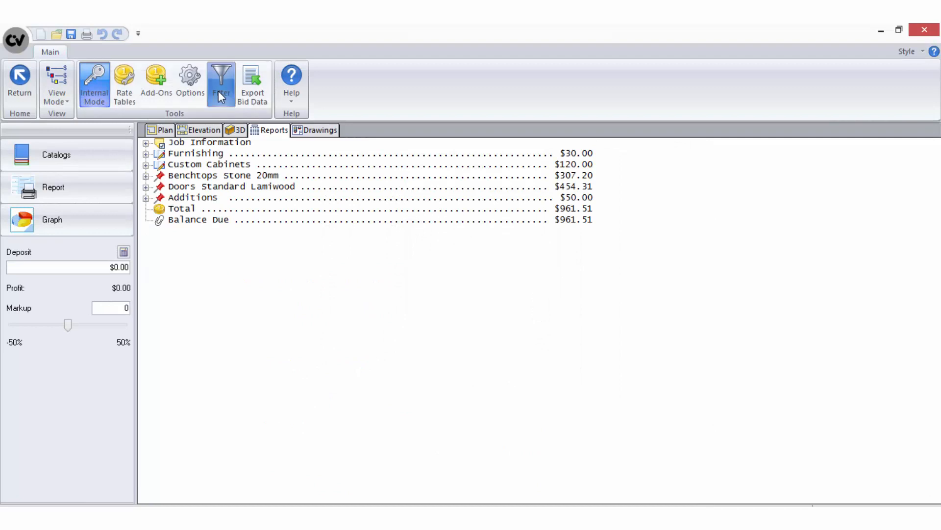
click(220, 81)
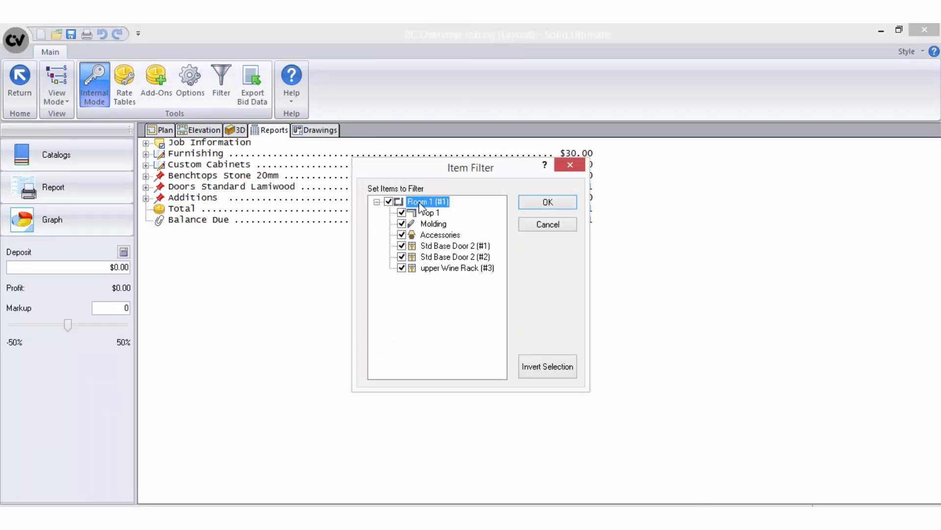
click(547, 202)
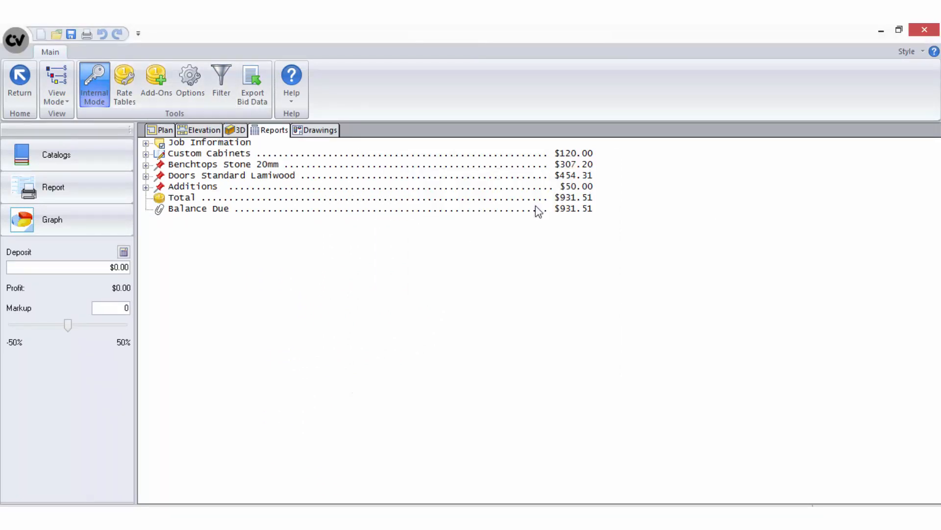